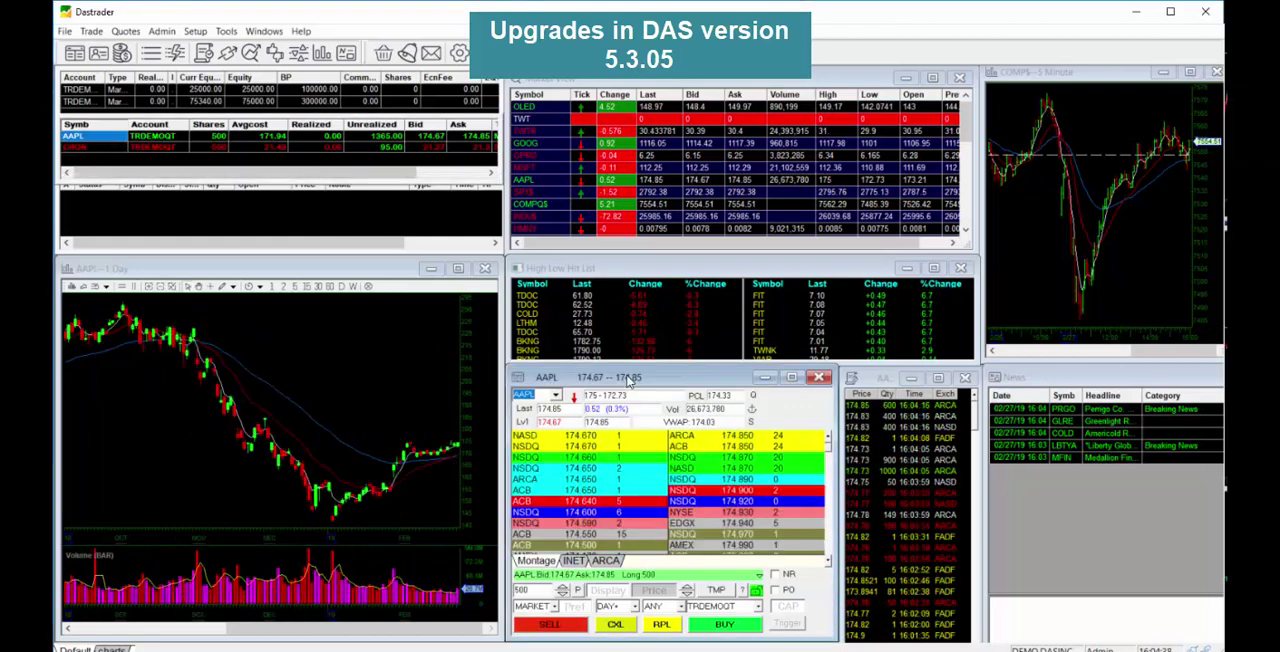
mouse_move(660, 436)
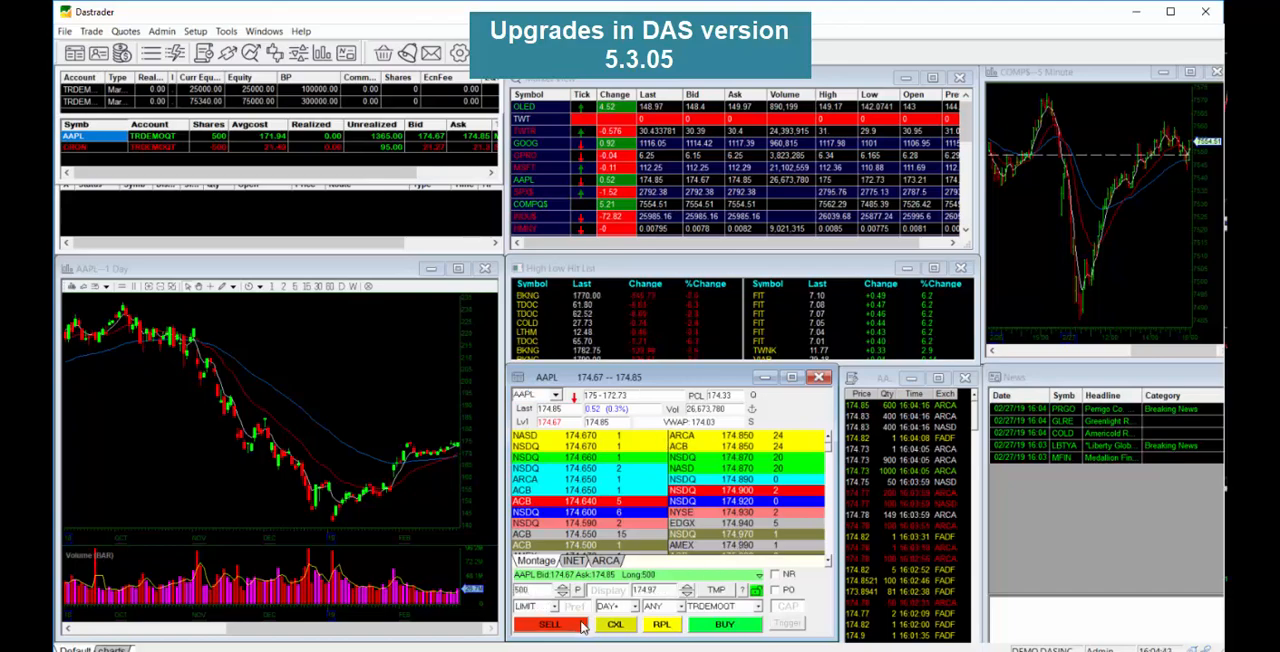
Switch the Montage symbol from AAPL to CRON so the linked chart and Level 2 follow.
click(552, 626)
text(CRON)
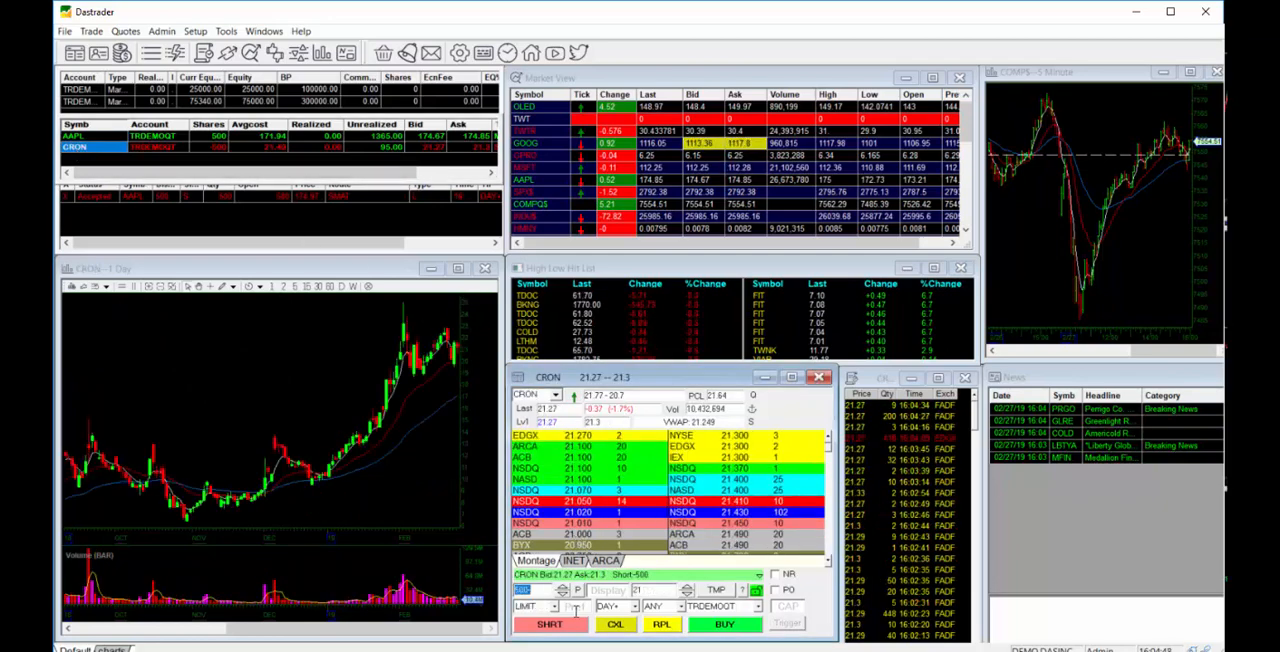
click(724, 624)
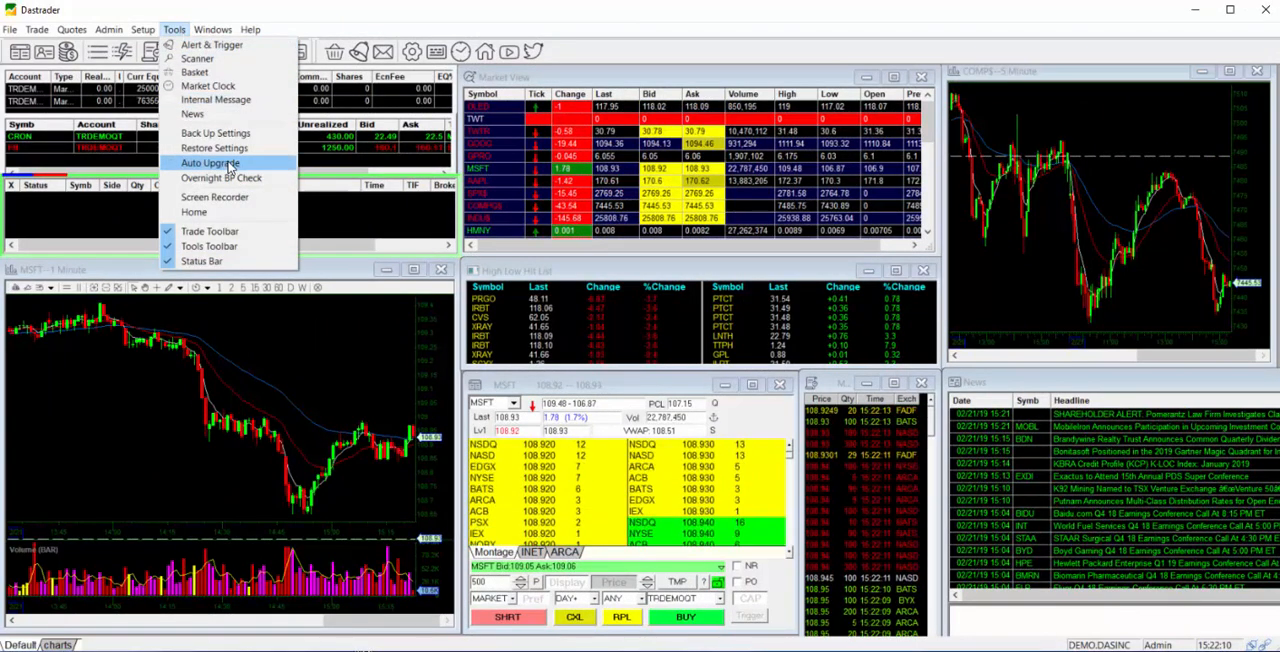
Run Tools > Auto Upgrade, then confirm version 5.3.05 in Help > About.
click(208, 164)
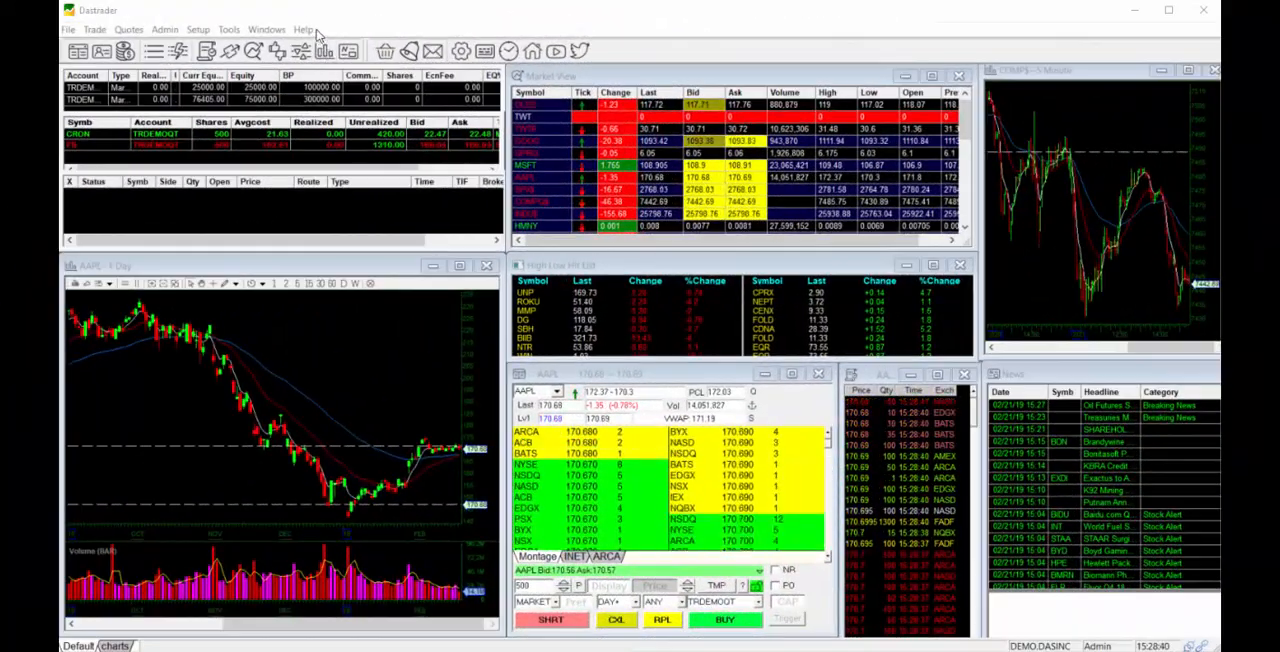
click(312, 28)
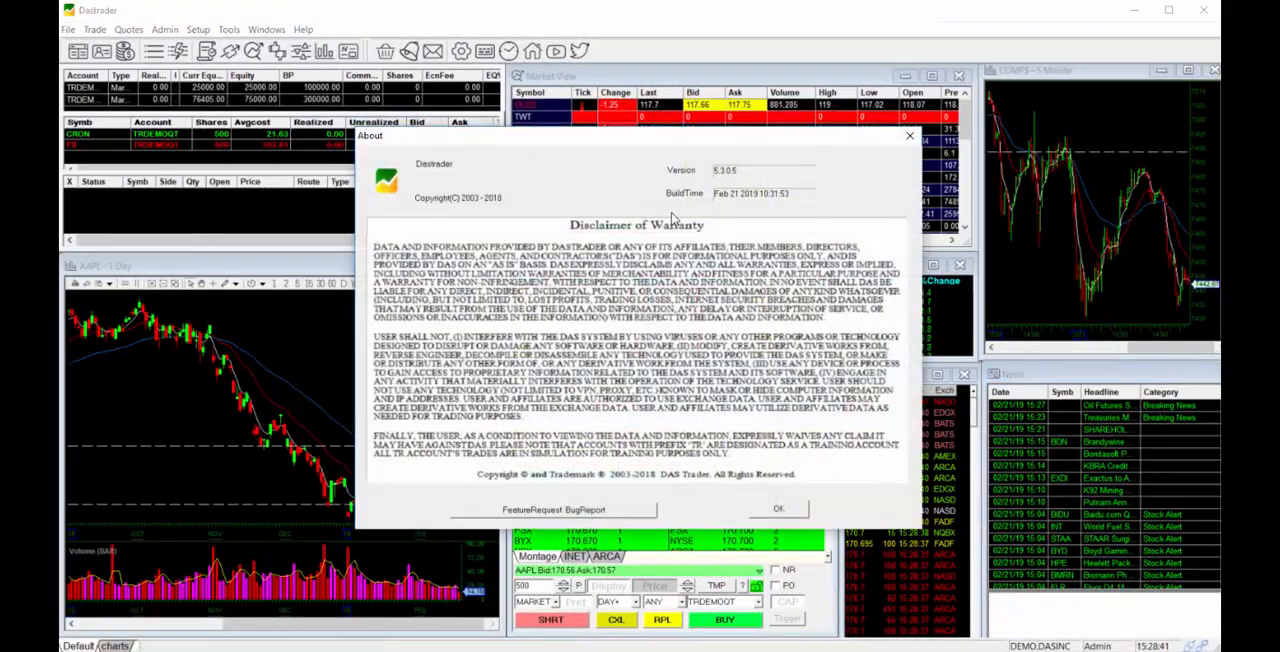